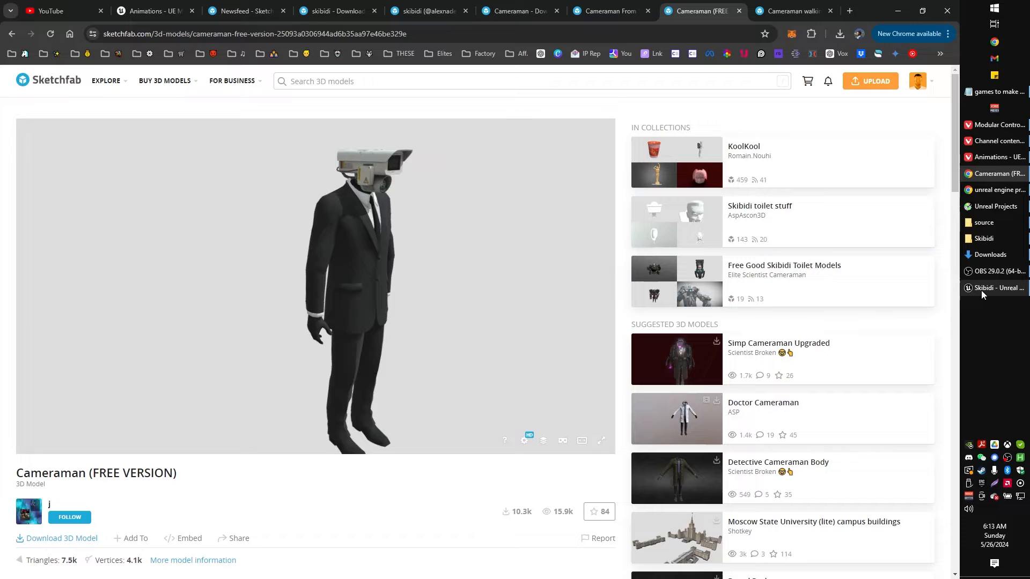
Bring up the Skibidi project folder and open its source folder containing cameraman.fbx and textures.
click(998, 303)
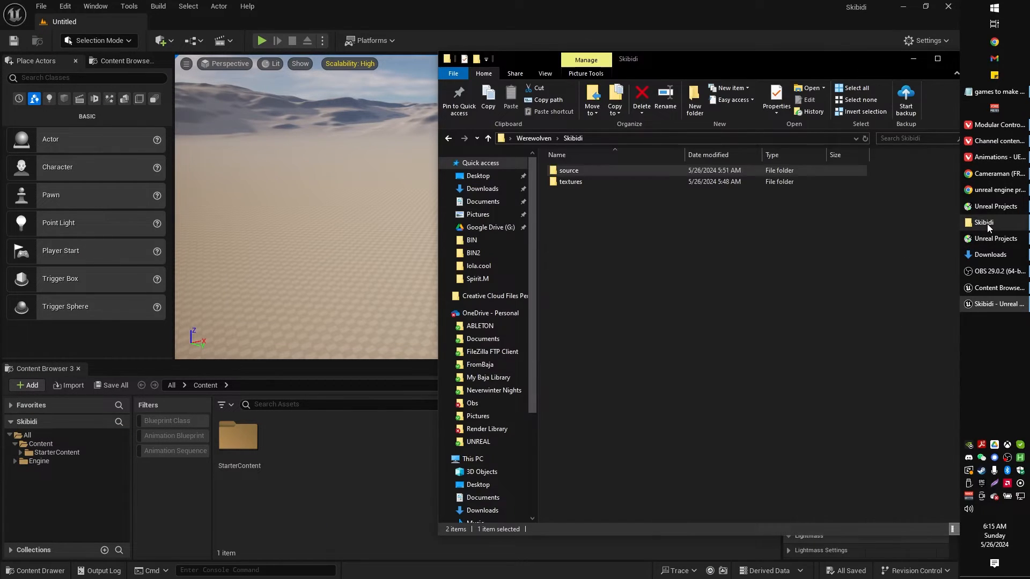
click(569, 170)
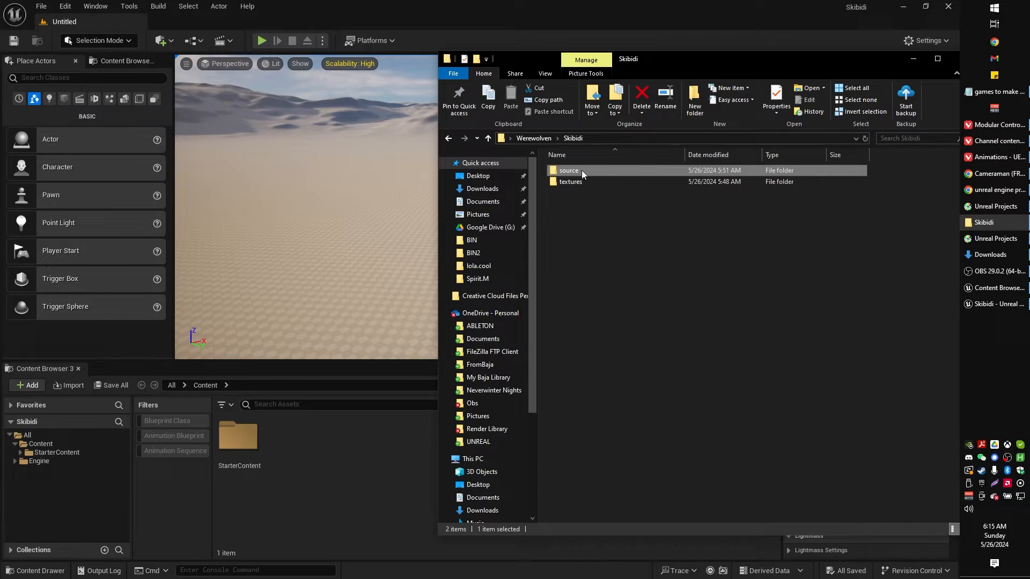
double_click(568, 170)
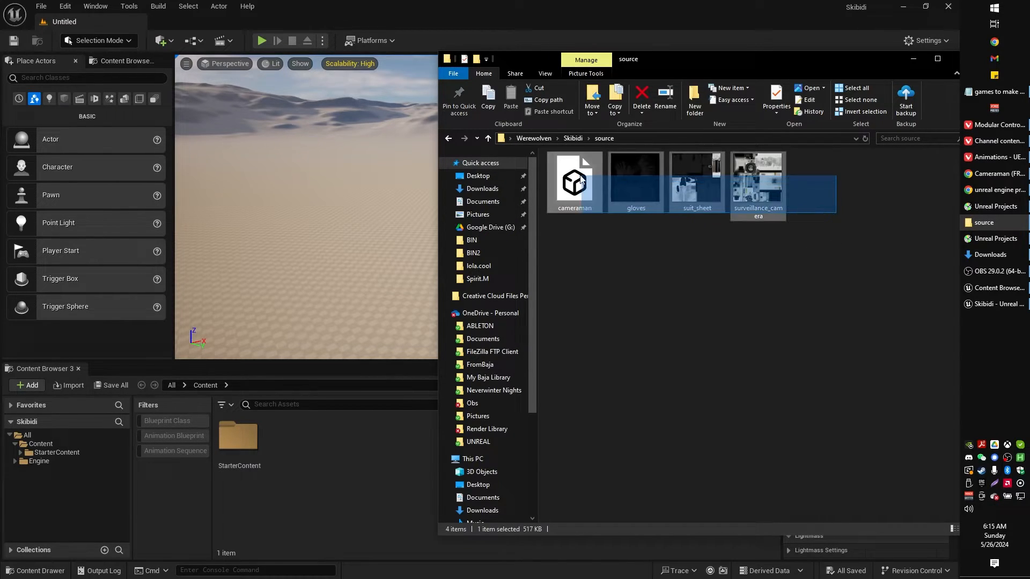
click(573, 178)
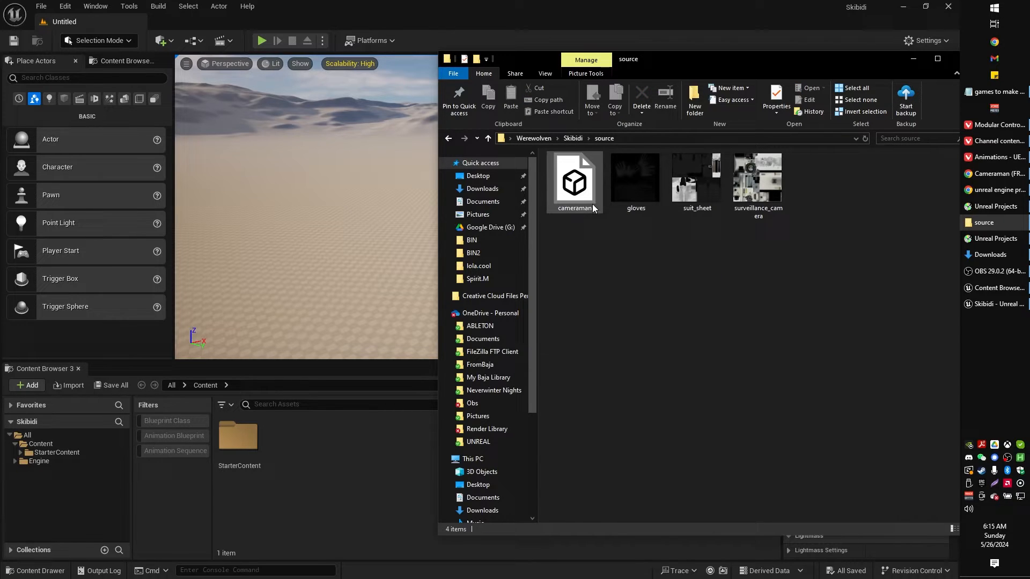
click(573, 179)
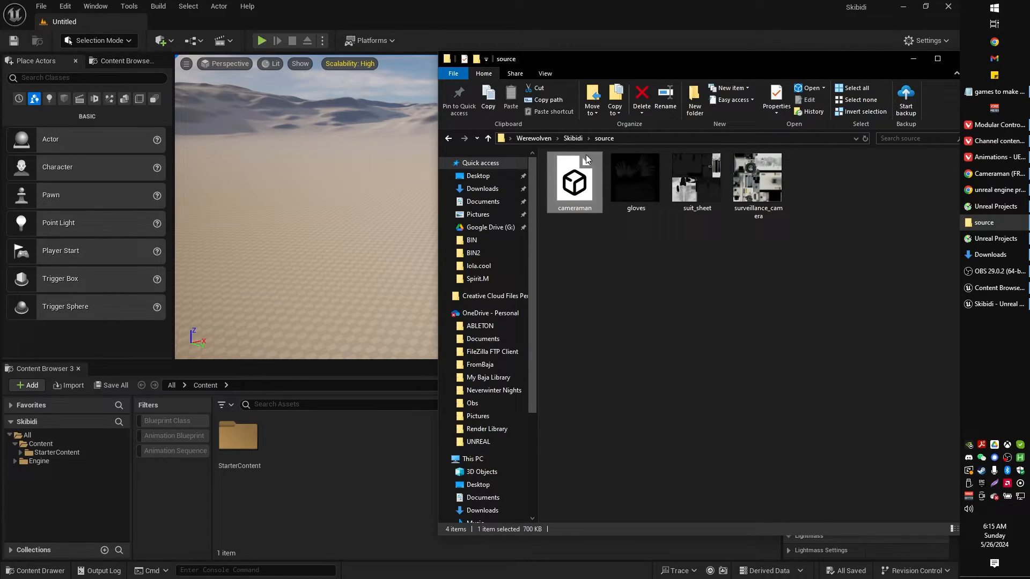
click(488, 139)
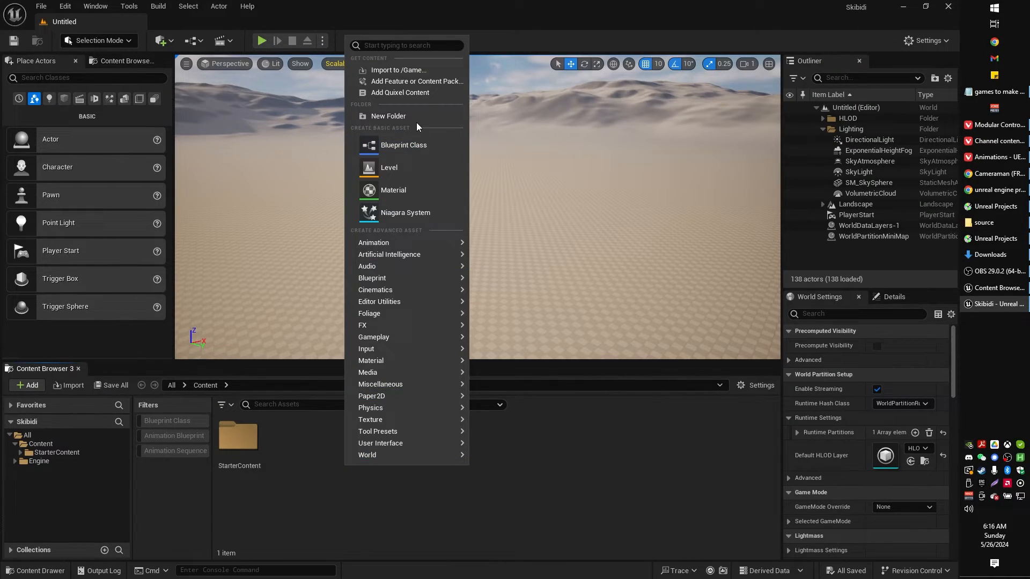
Create a new Content folder named Cameraman and open it.
click(389, 116)
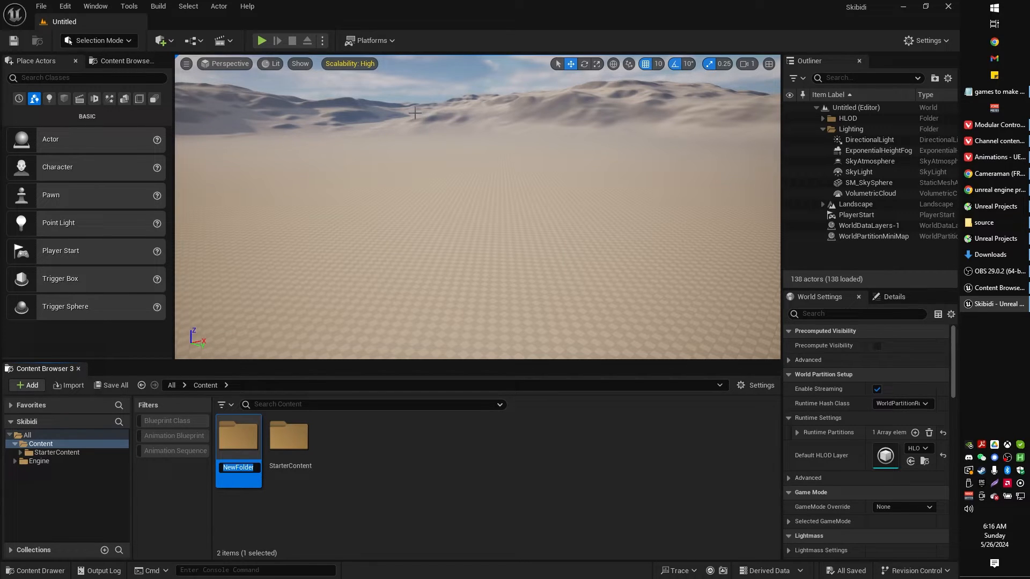
text(Cameraman)
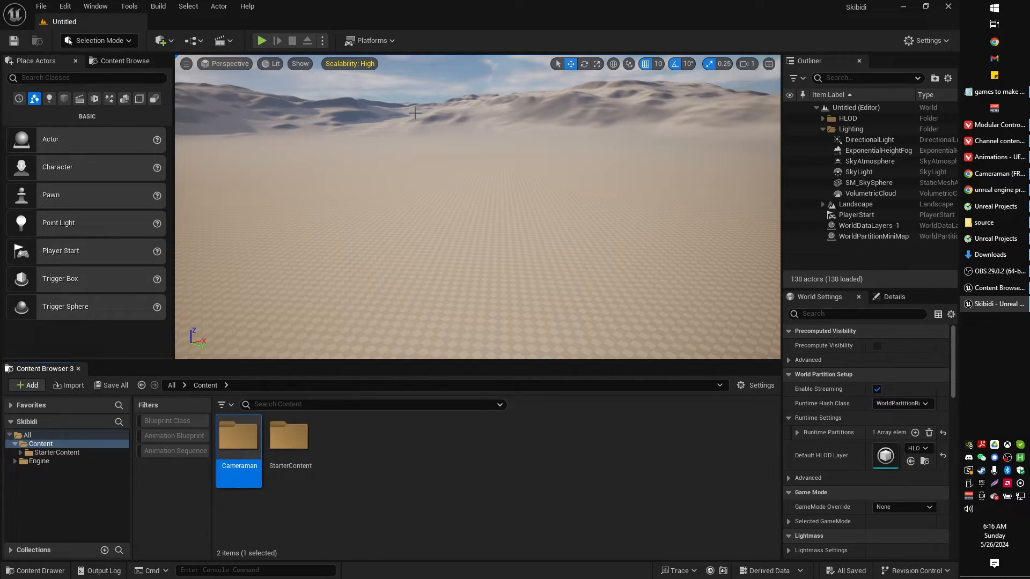
double_click(238, 436)
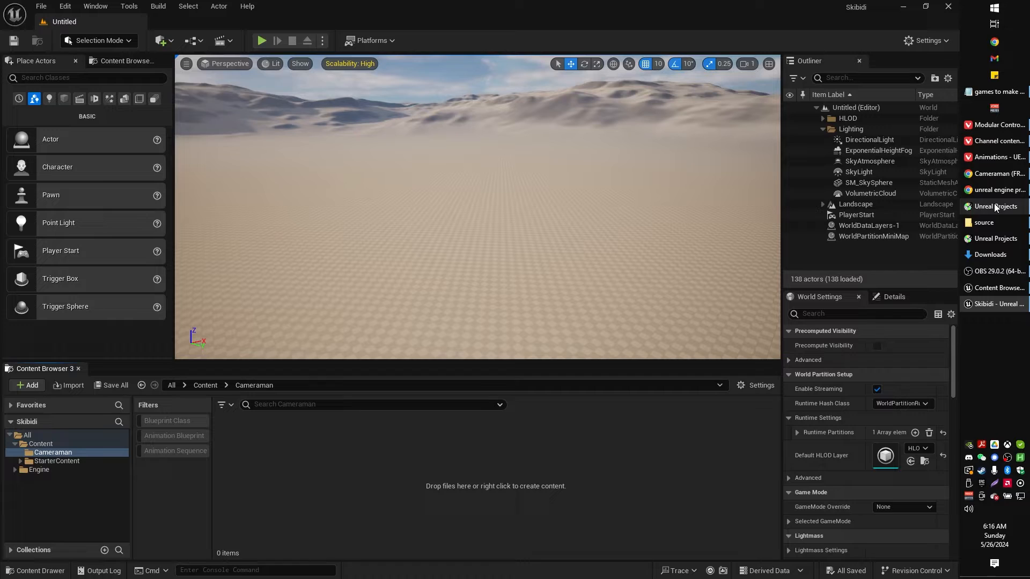
click(994, 222)
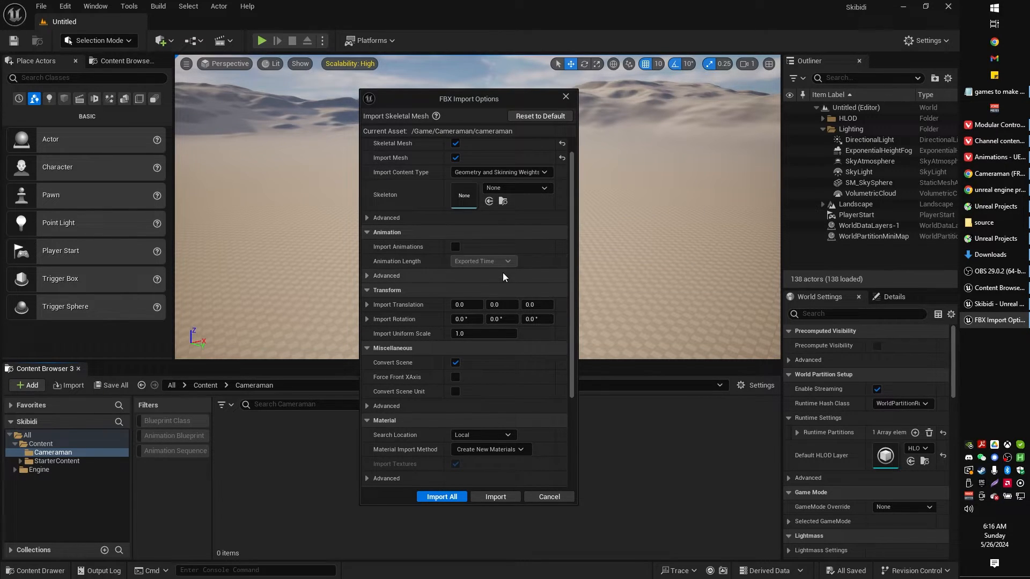
Import cameraman.fbx with Import All and dismiss the import warnings log.
scroll(down, 3)
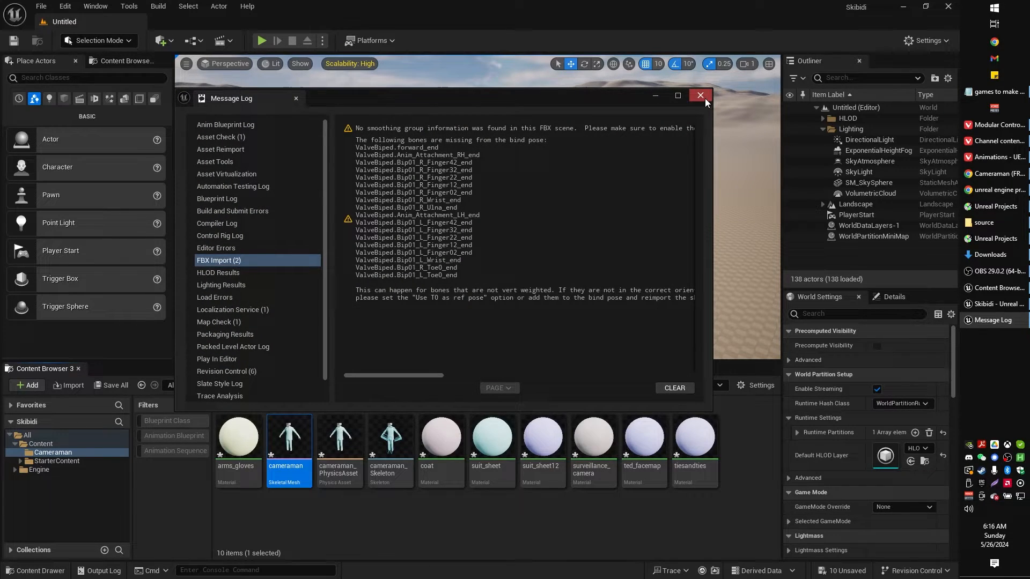
click(699, 97)
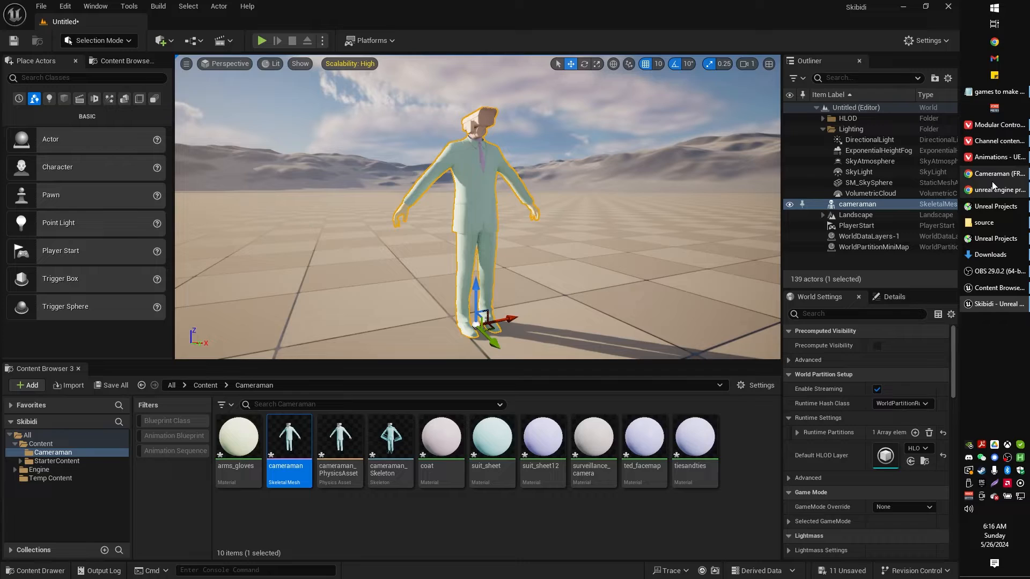
mouse_move(994, 190)
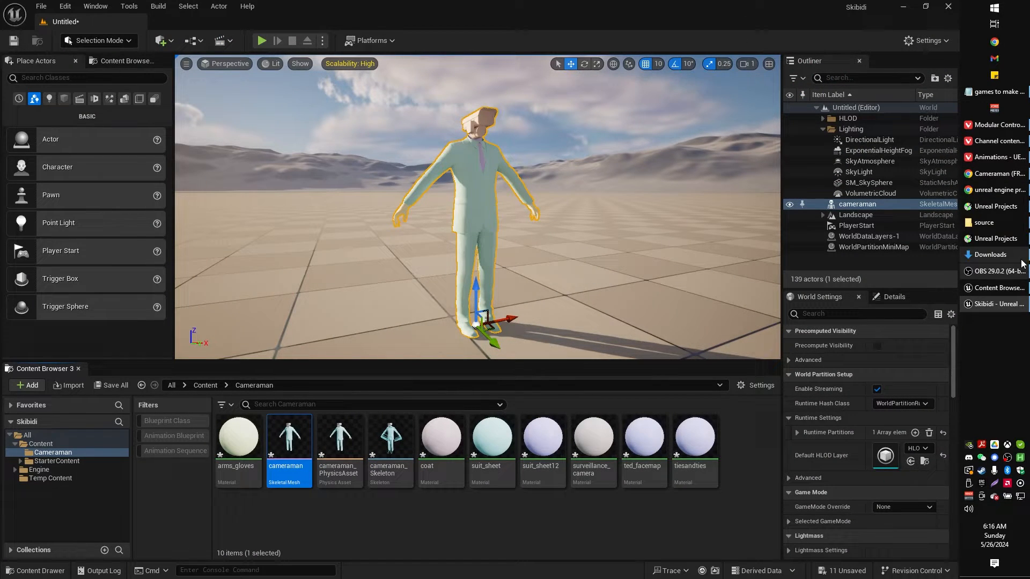
Back in the source folder, select the gloves, suit_sheet and surveillance_camera images.
click(984, 222)
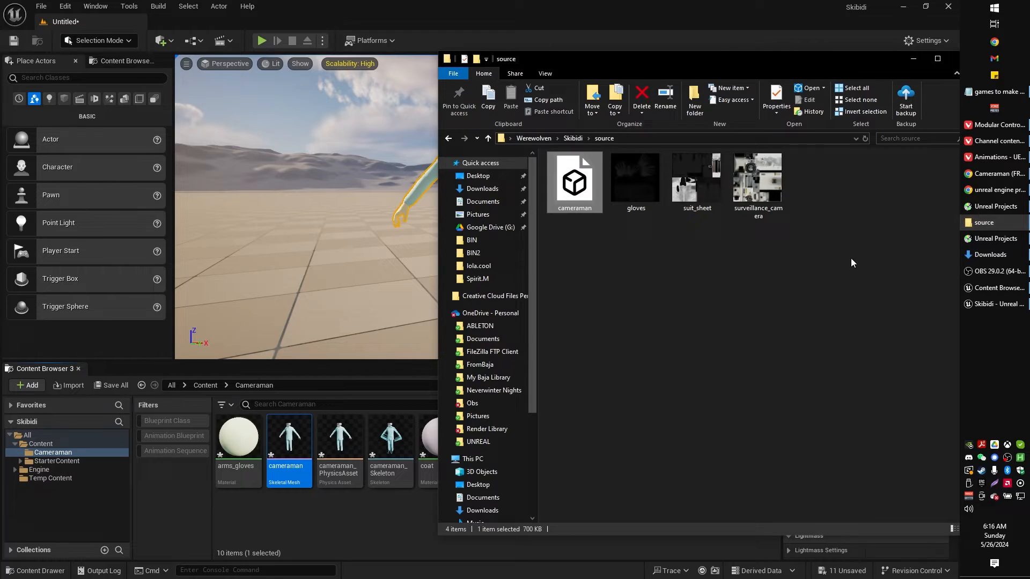
click(574, 178)
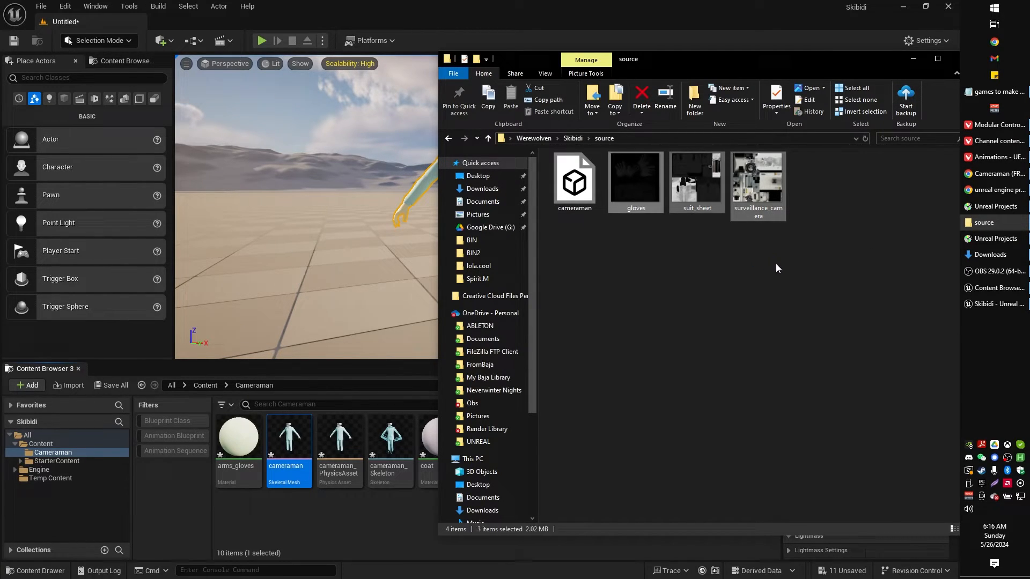
mouse_move(635, 177)
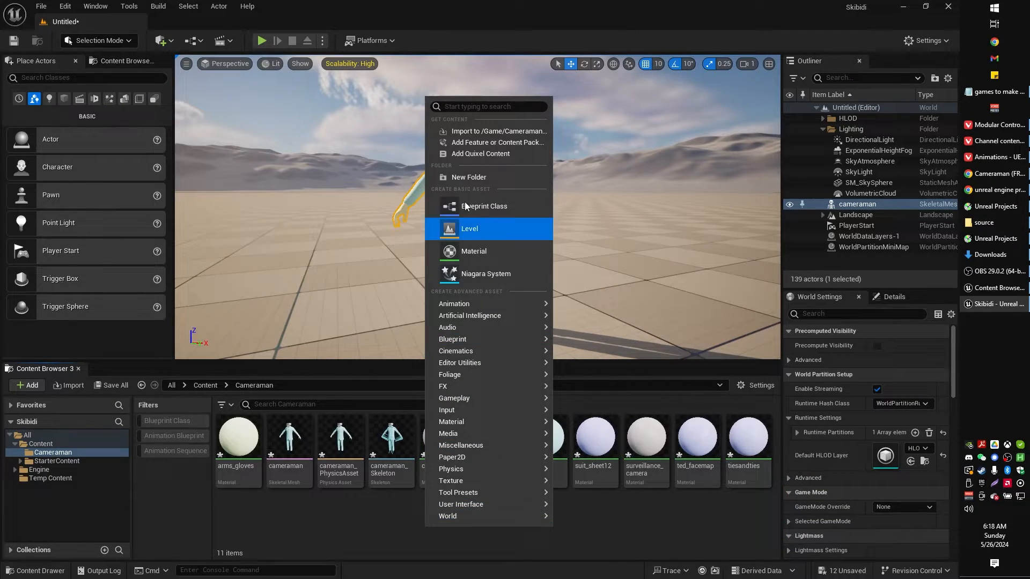
mouse_move(477, 224)
text(texture)
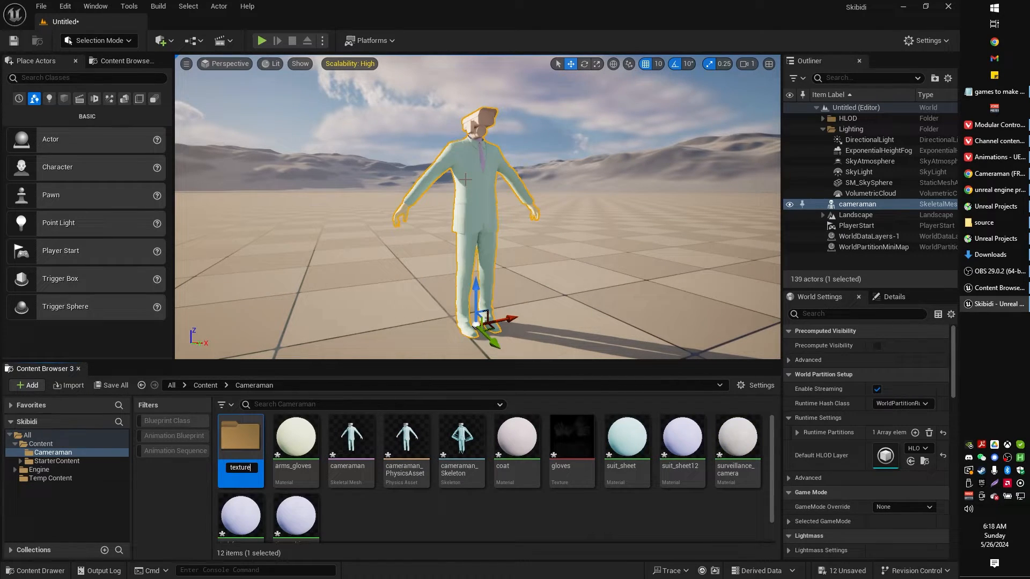
Place the three textures in a new textures folder and delete the stray gloves copy from Cameraman.
double_click(240, 436)
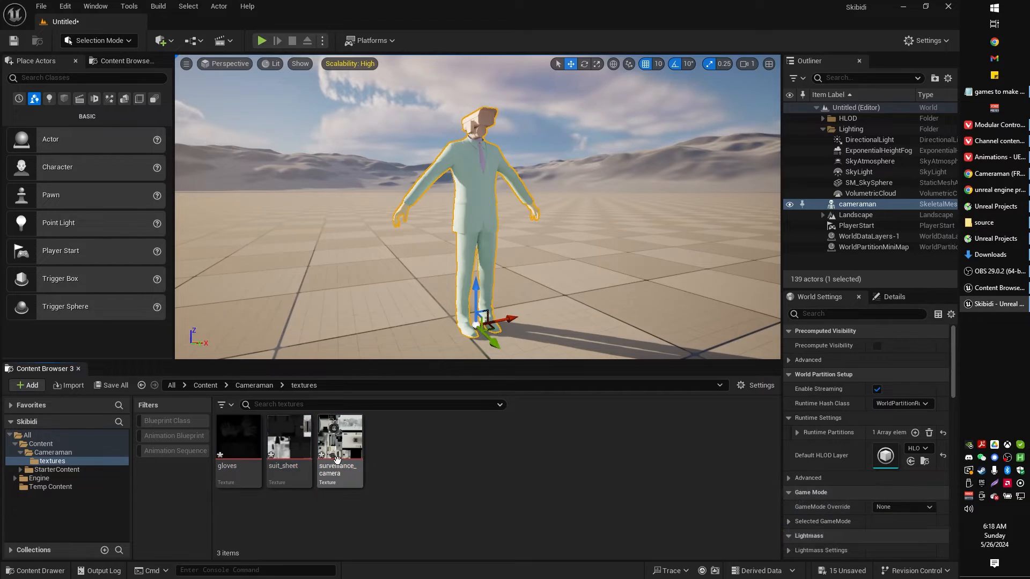
mouse_move(284, 447)
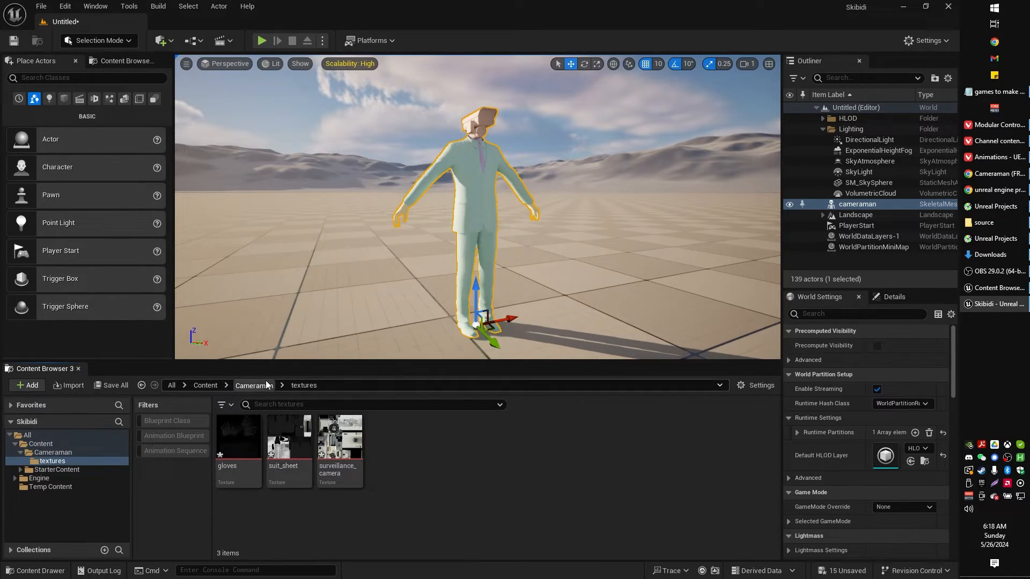
click(254, 385)
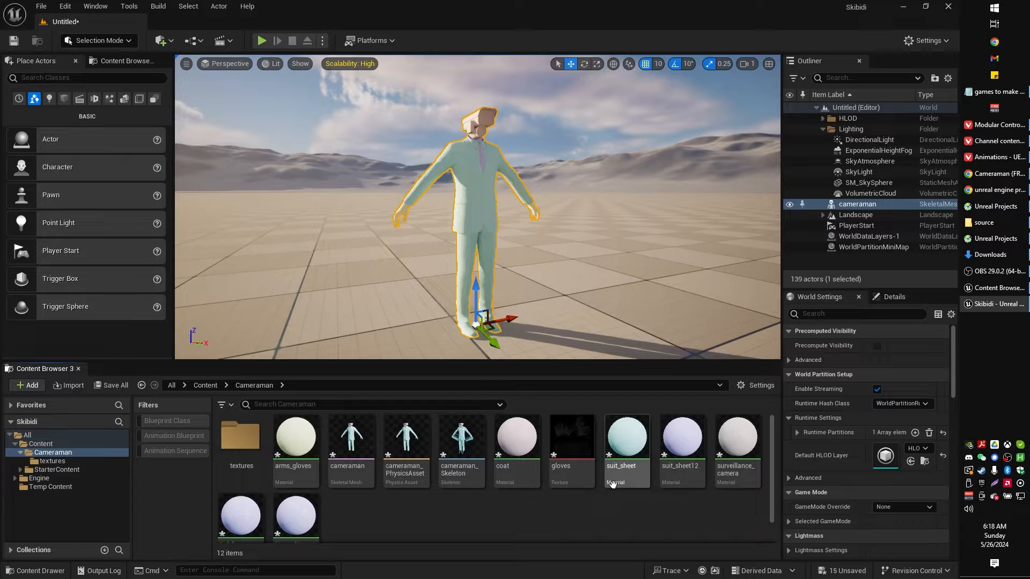
click(571, 436)
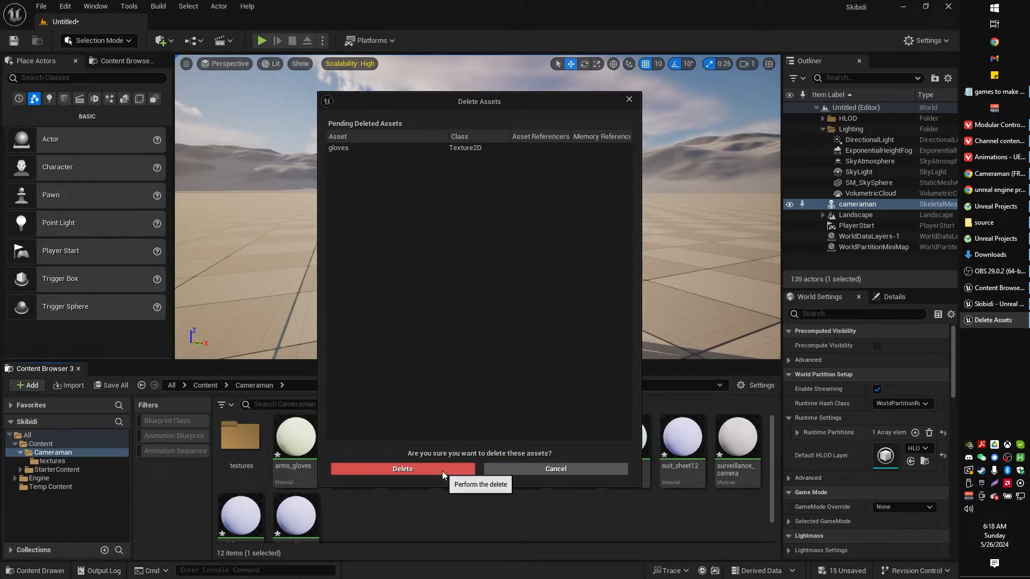
click(402, 469)
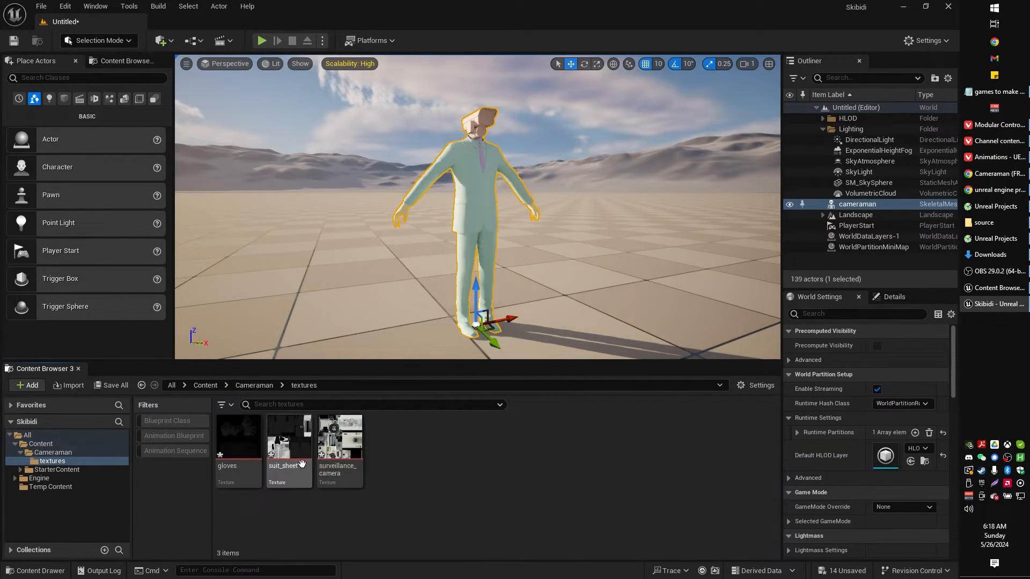
click(254, 385)
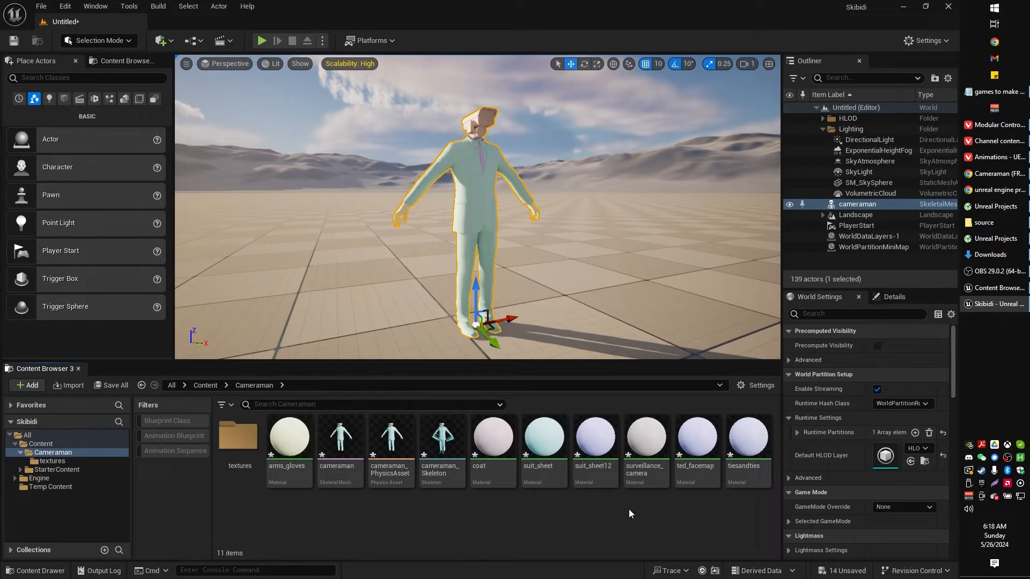
mouse_move(523, 510)
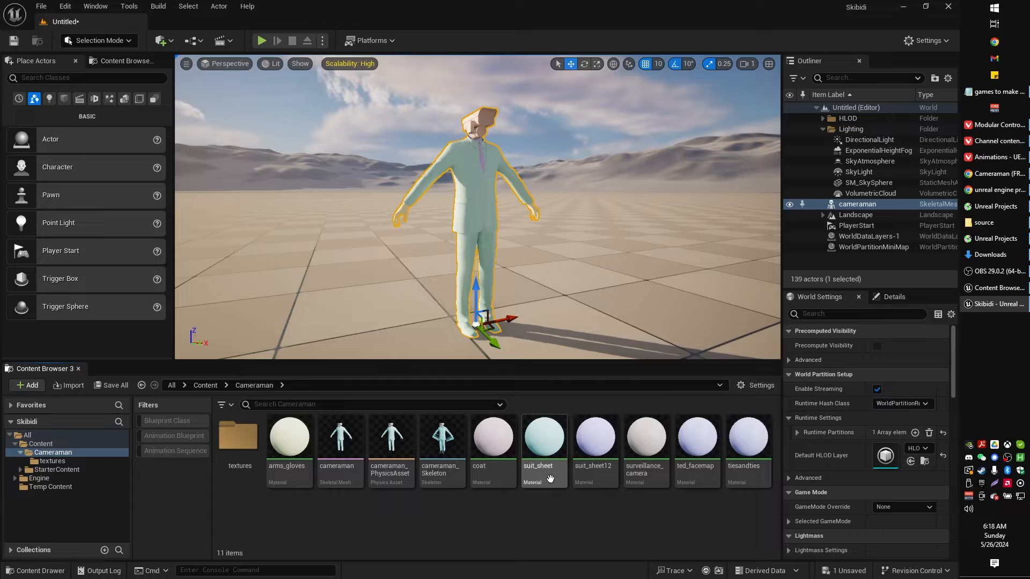
mouse_move(573, 500)
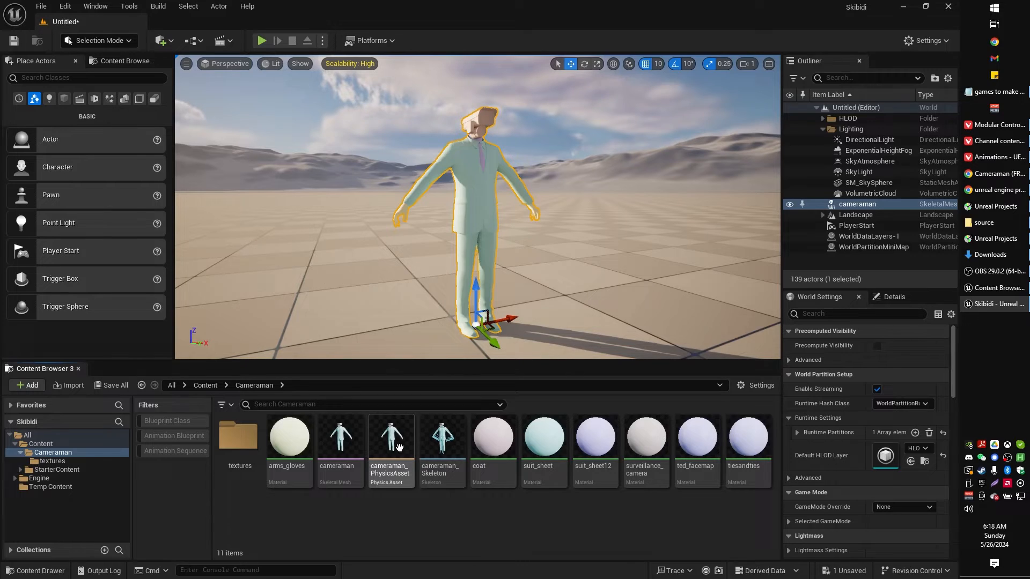
Open the cameraman skeletal mesh in the editor and review its seven material slots.
click(340, 437)
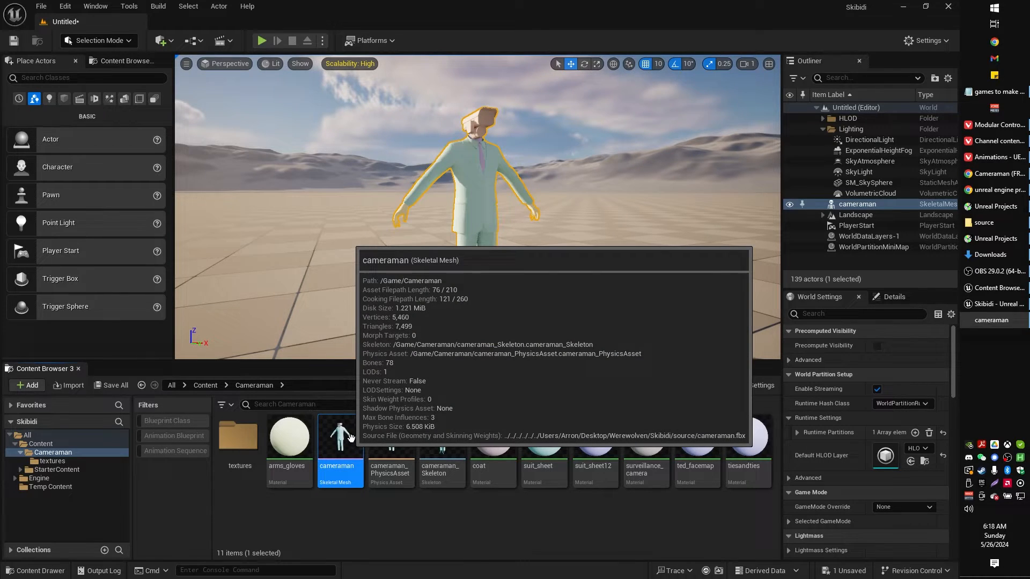
double_click(335, 436)
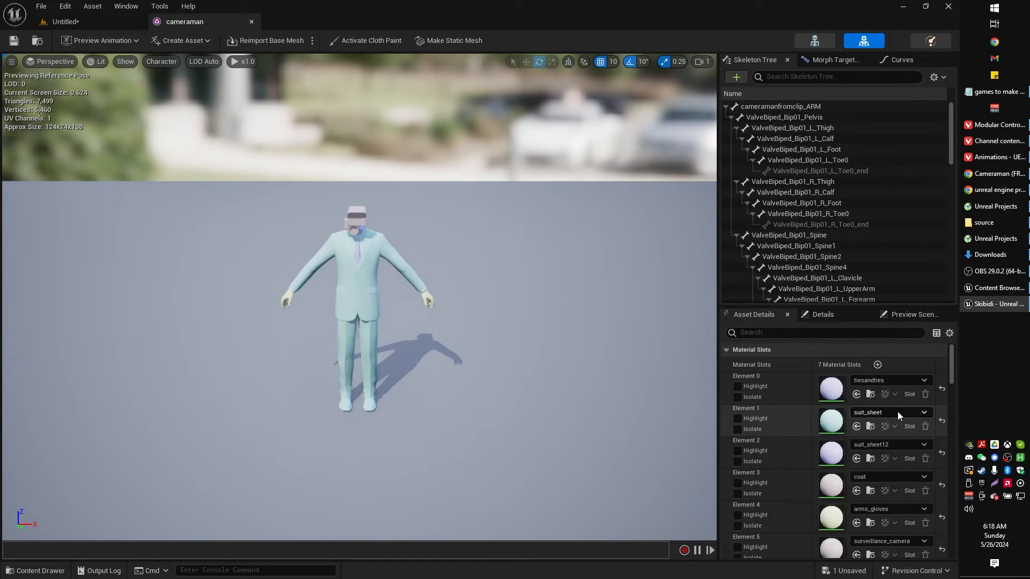
scroll(down, 3)
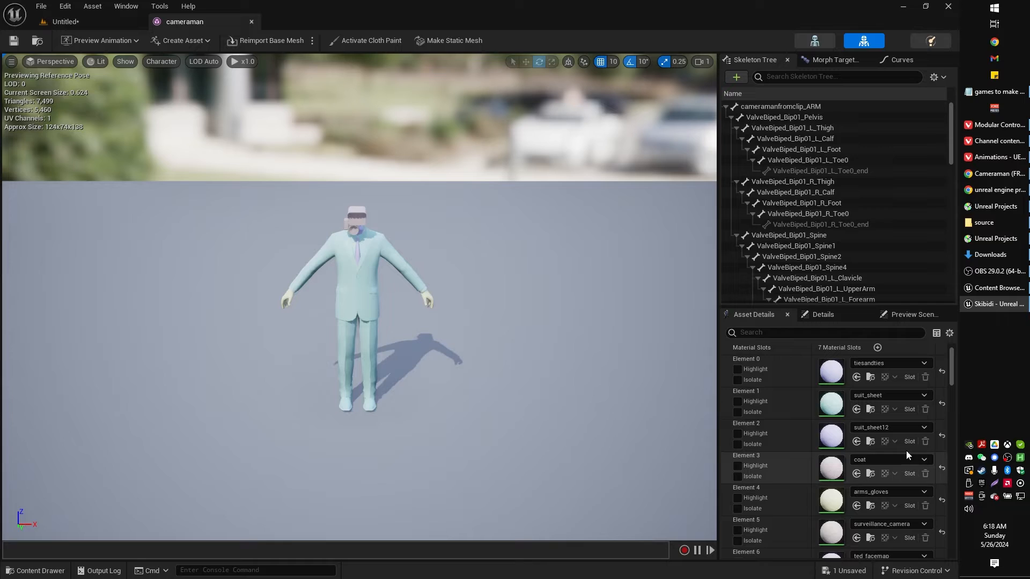
mouse_move(80, 29)
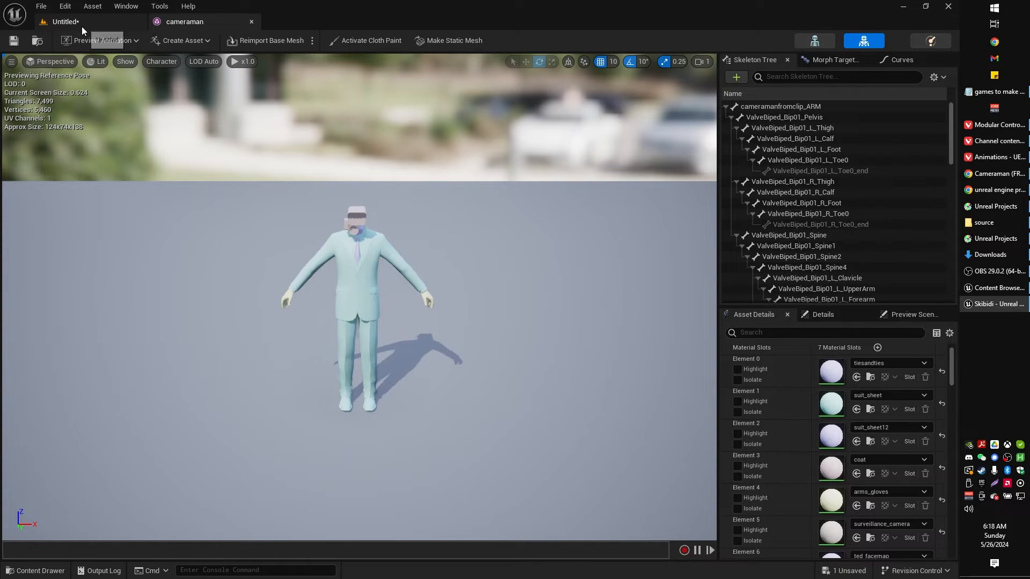
Check the surveillance_camera texture in the textures folder, then open the surveillance_camera material.
click(64, 21)
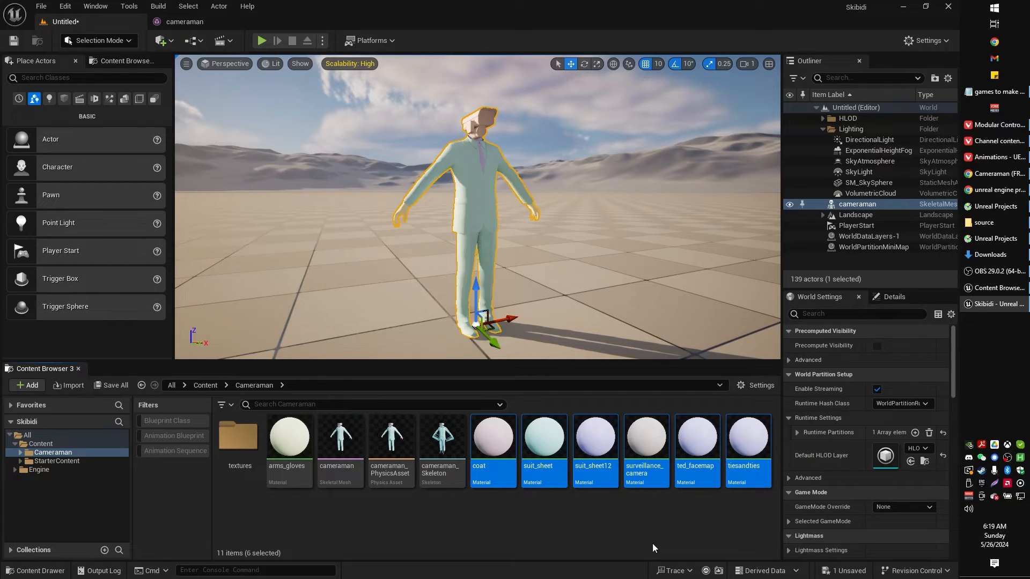
double_click(238, 437)
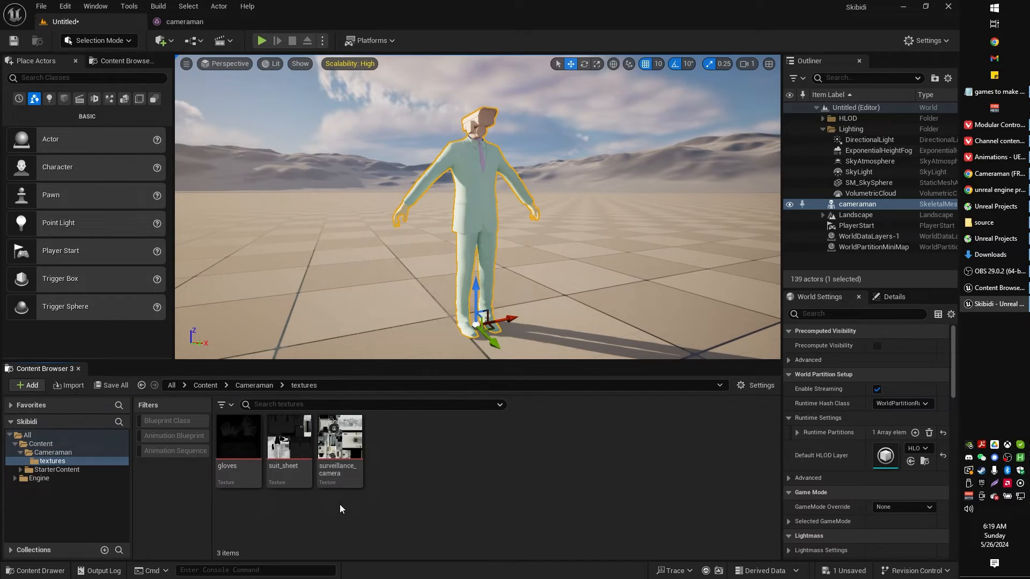
mouse_move(337, 437)
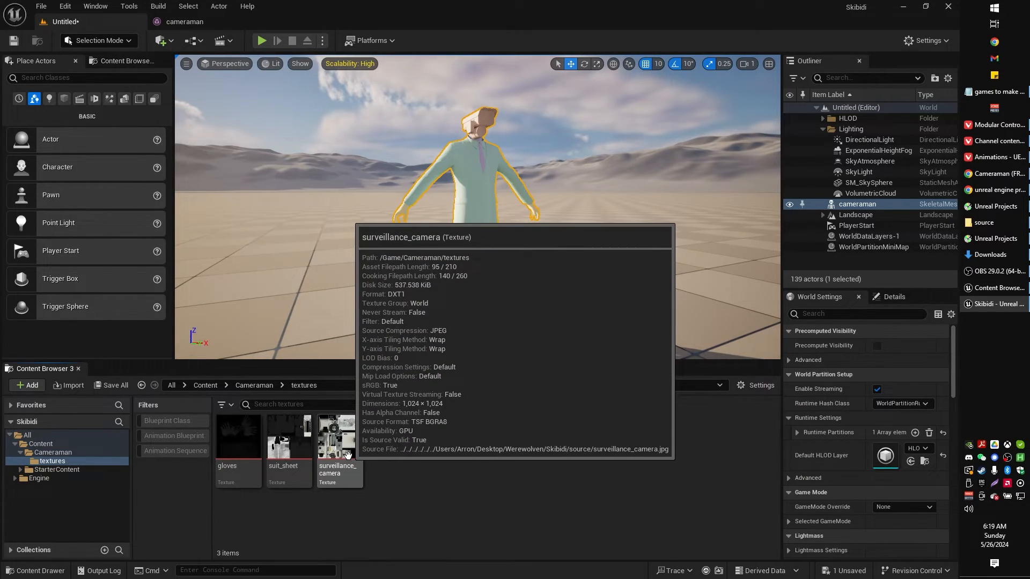
click(338, 438)
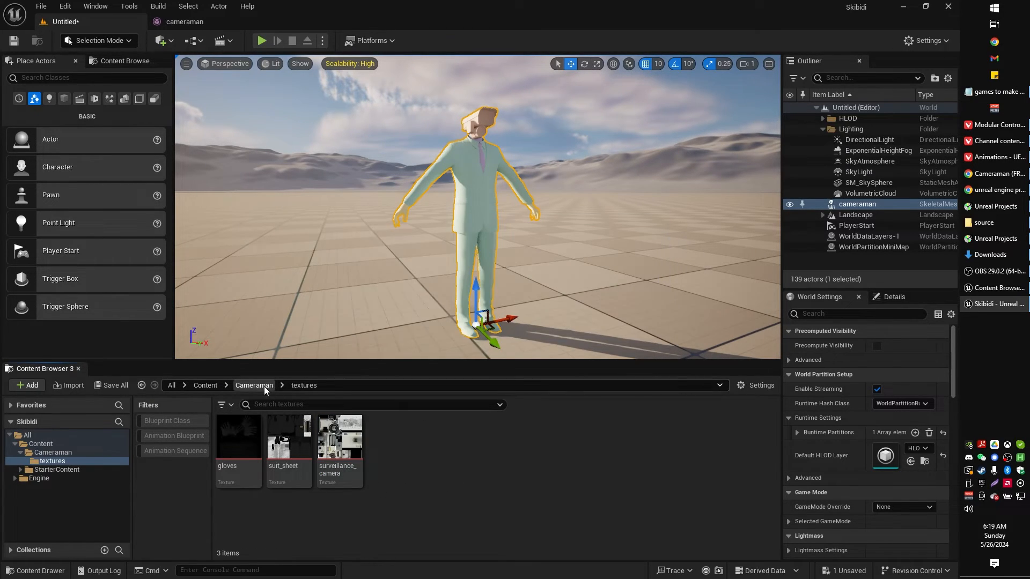
click(254, 385)
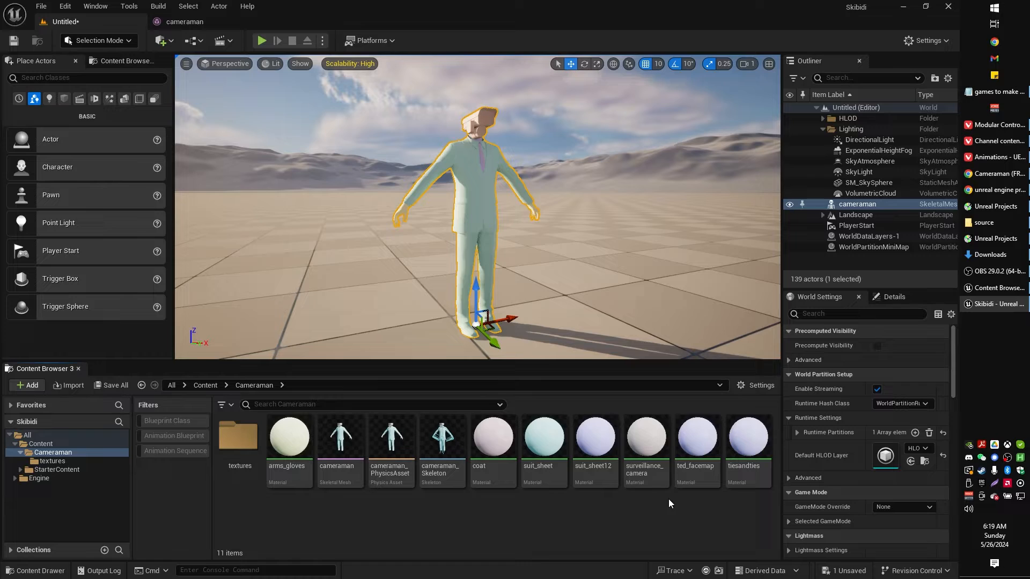
mouse_move(644, 436)
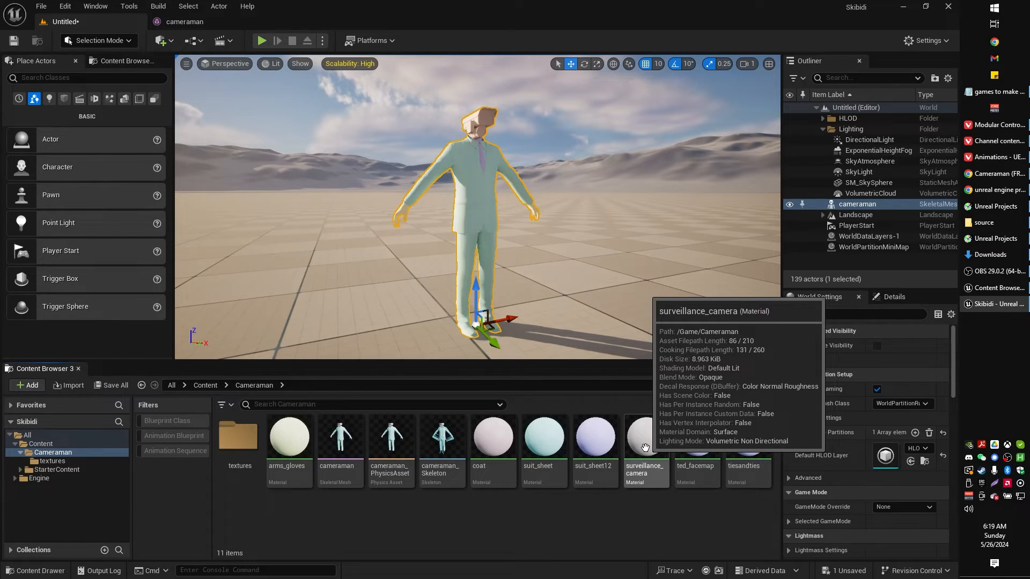
double_click(645, 436)
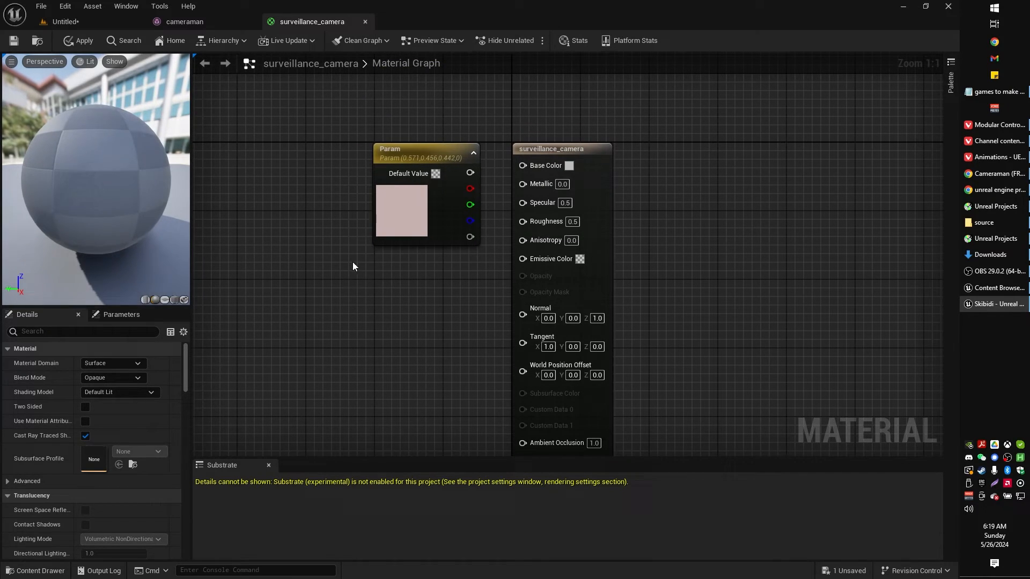
Wire the surveillance_camera texture into Base Color, apply it and save the material.
click(36, 570)
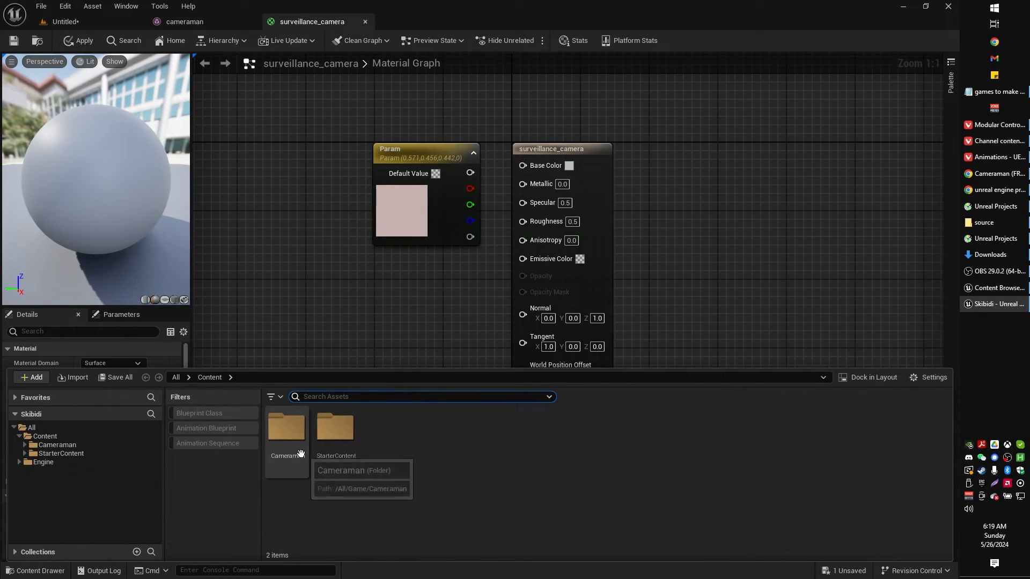
double_click(286, 427)
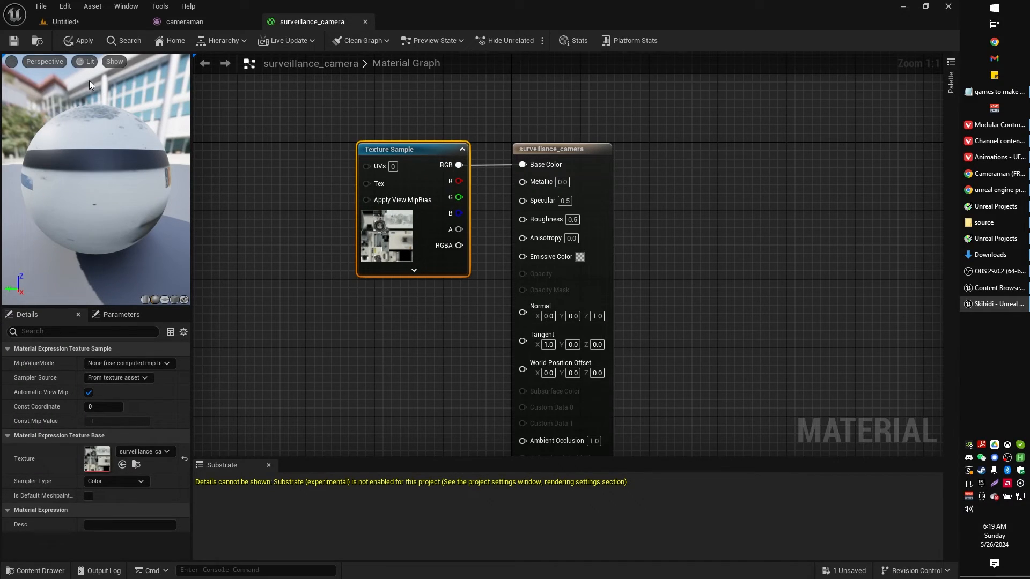
mouse_move(83, 41)
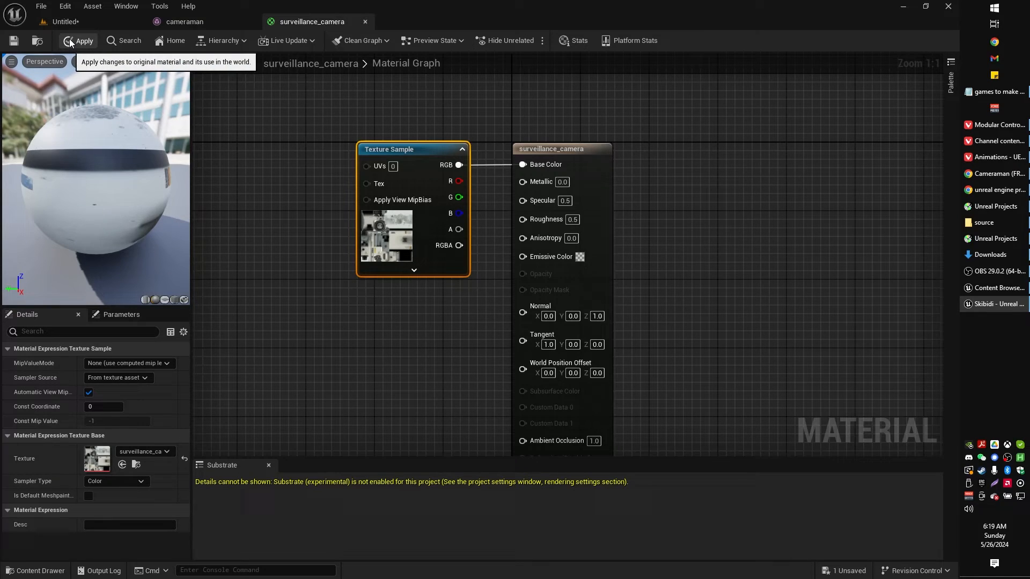
click(84, 40)
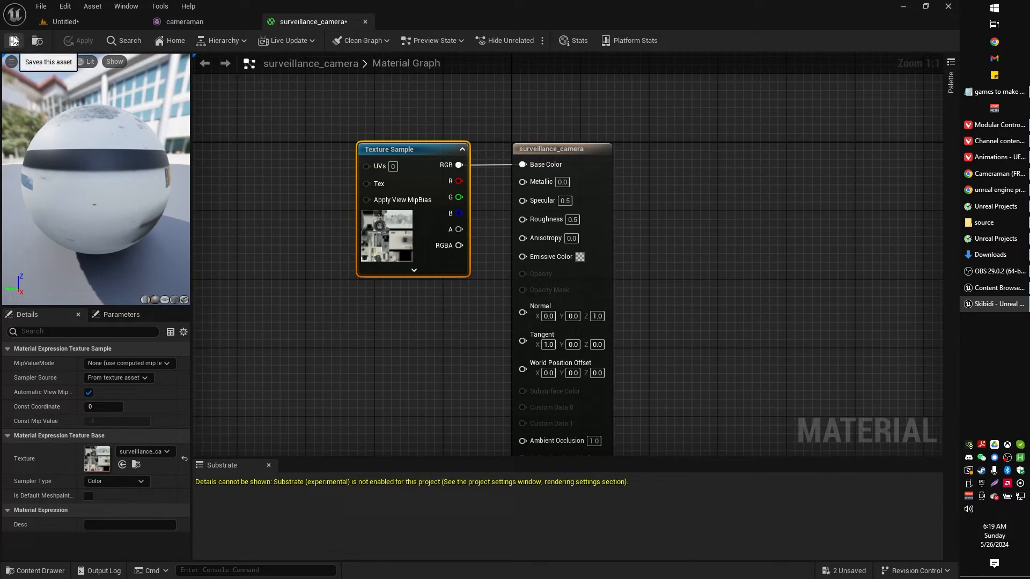
click(184, 22)
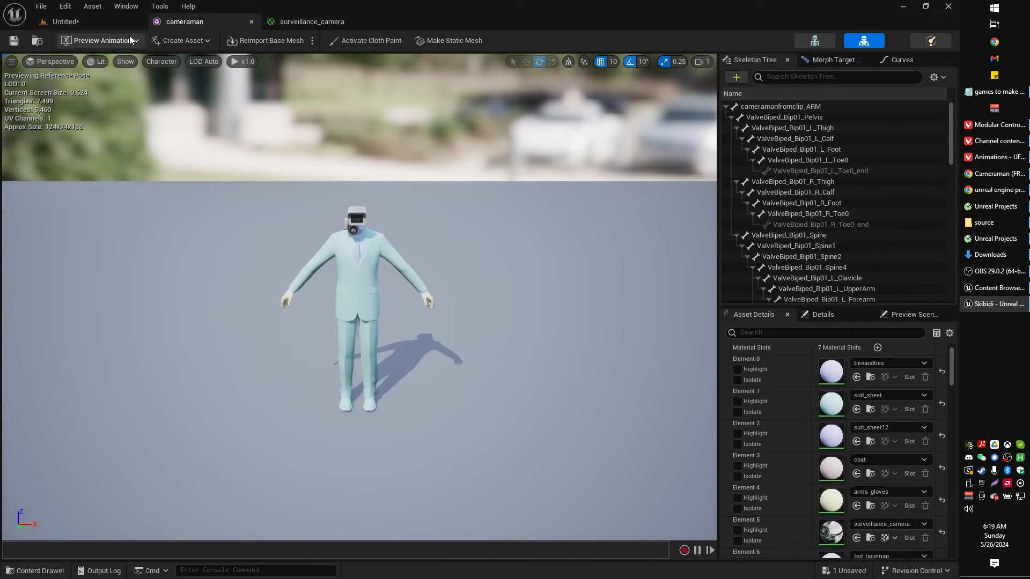
Return to the level, look inside the textures folder and end on the Cameraman folder.
click(75, 21)
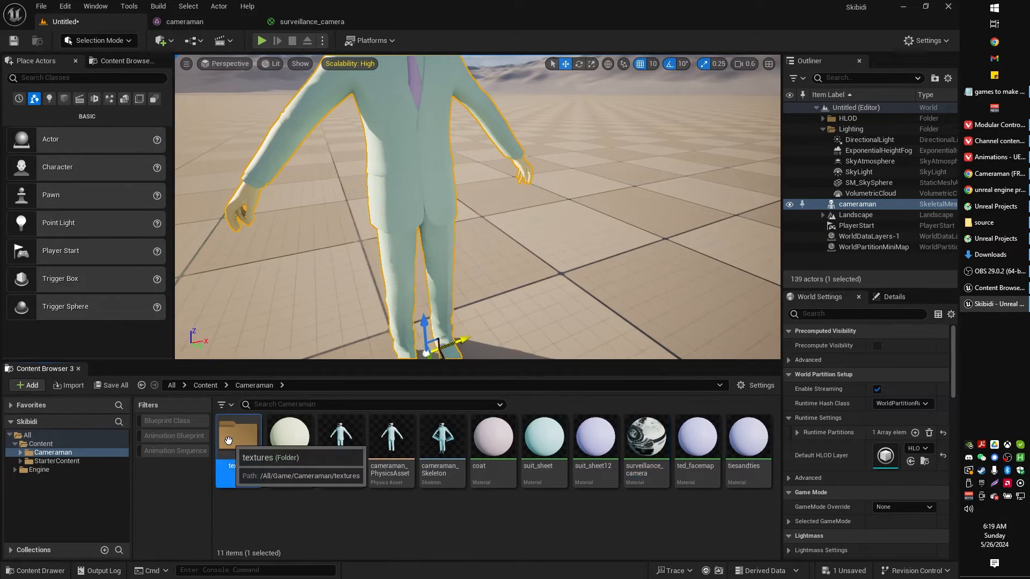
double_click(238, 435)
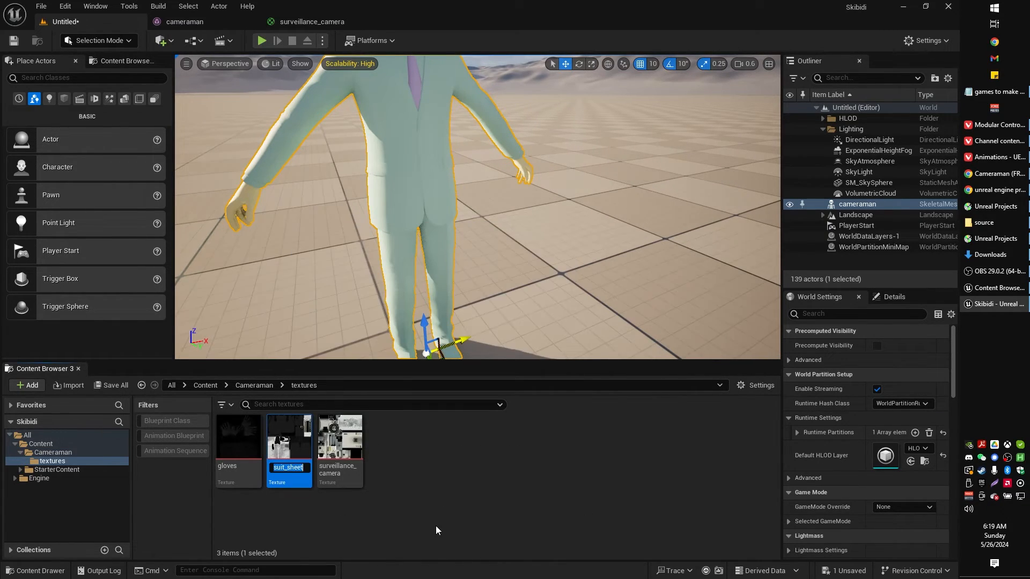
click(253, 385)
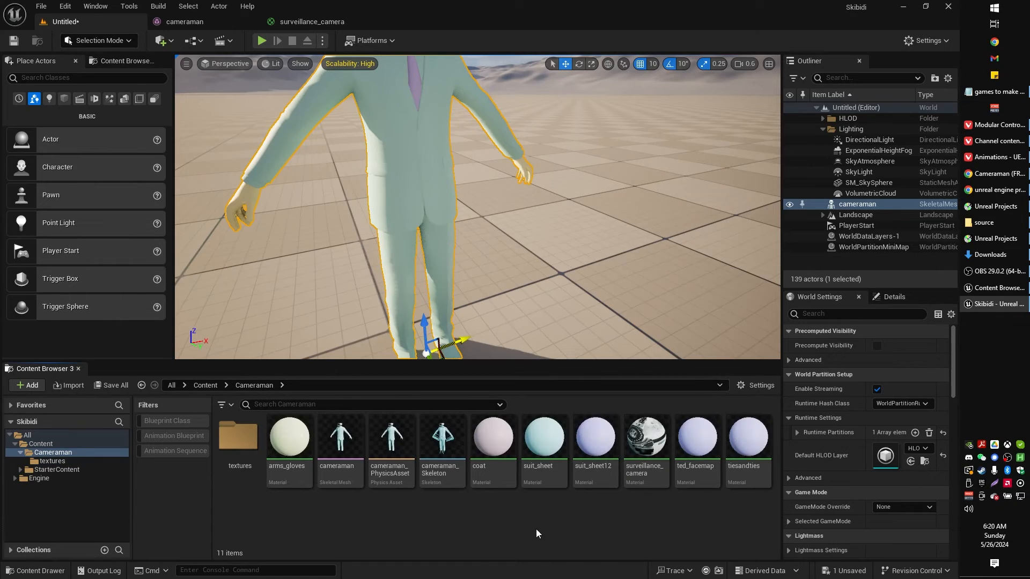
Replace suit_sheet's colour parameter with the suit_sheet texture on Base Color and apply it.
double_click(542, 436)
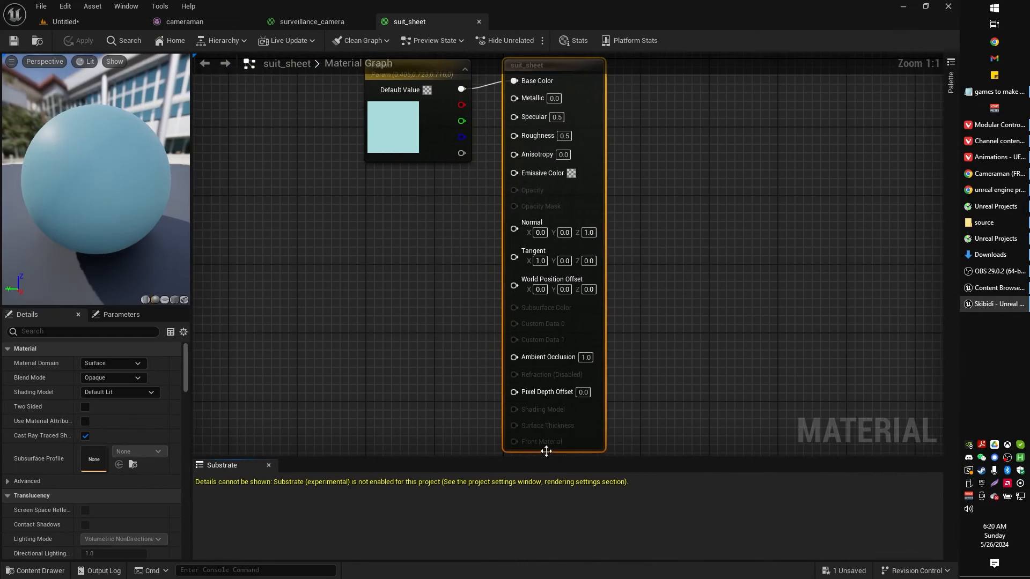
click(35, 570)
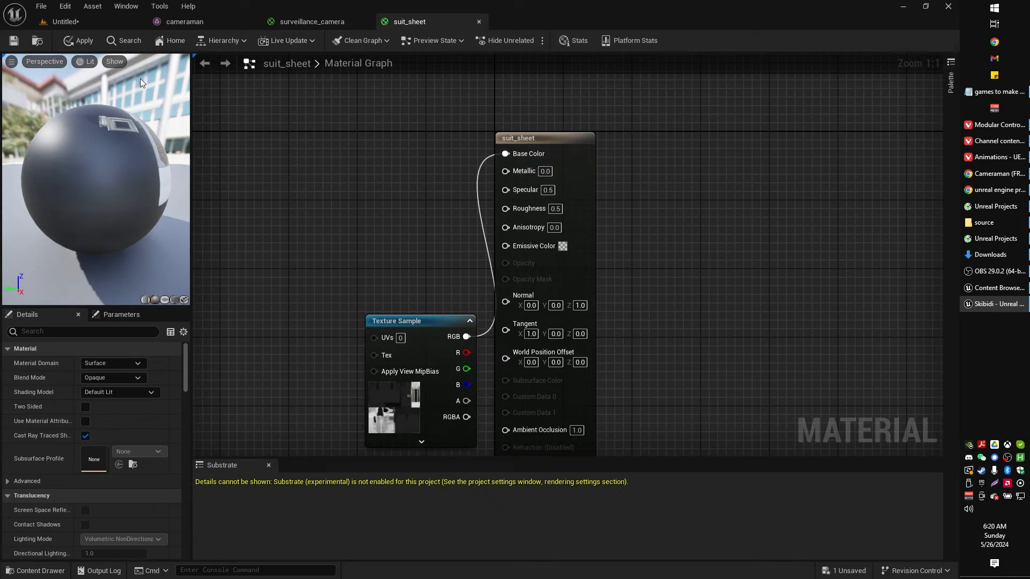
click(13, 40)
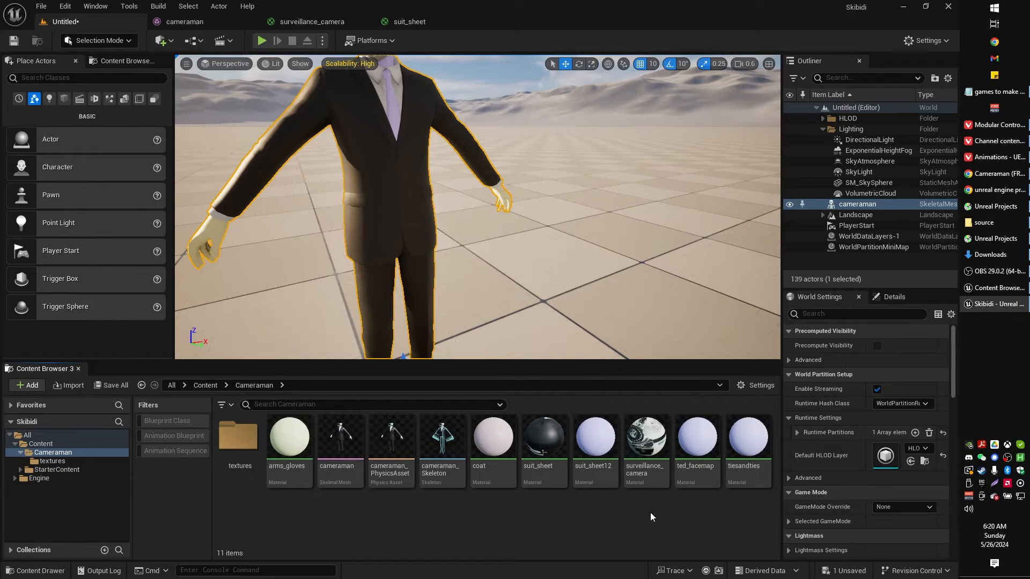
mouse_move(339, 437)
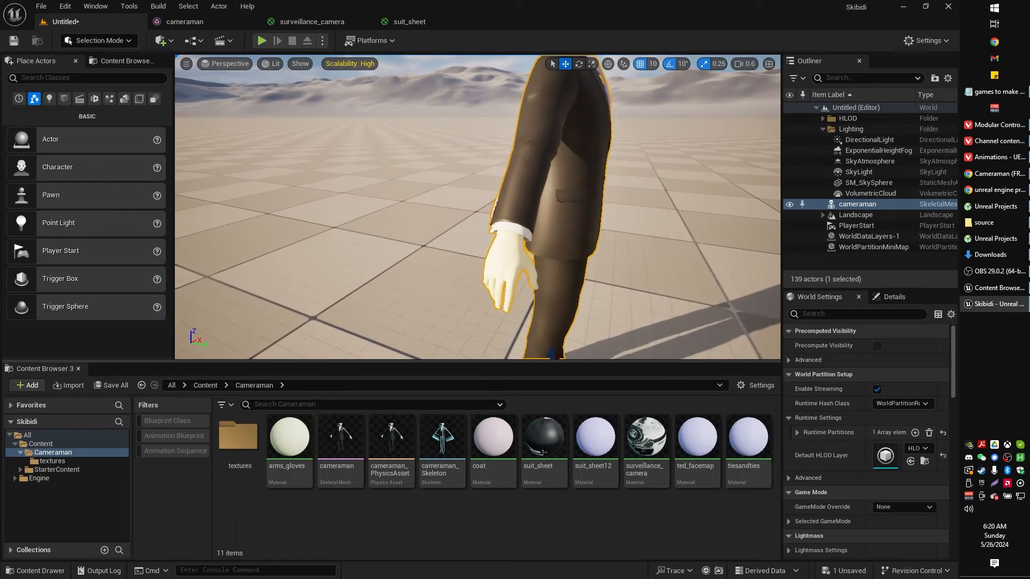
Wire the gloves texture into arms_gloves Base Color so the hands become black gloves.
double_click(287, 437)
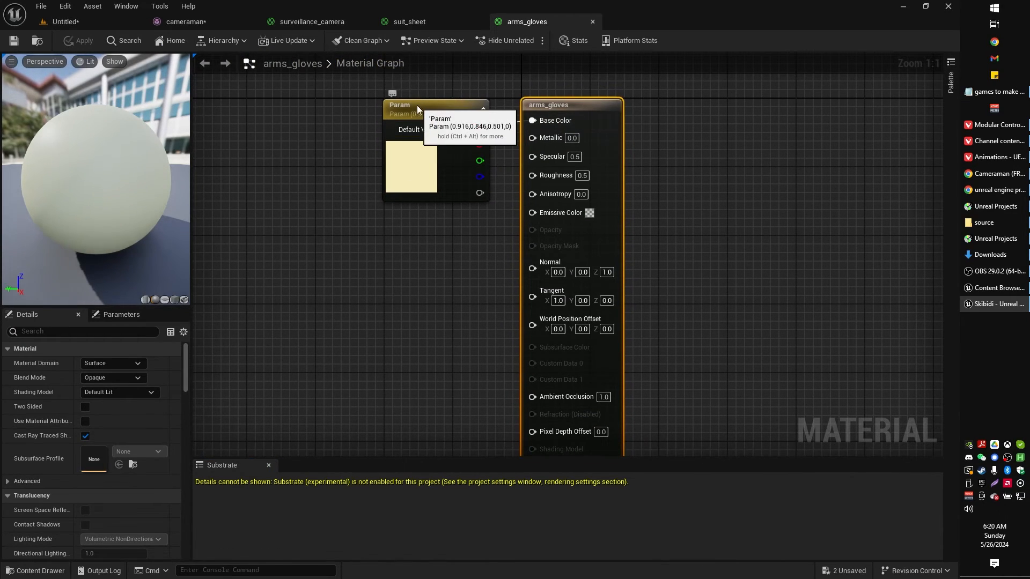
click(36, 570)
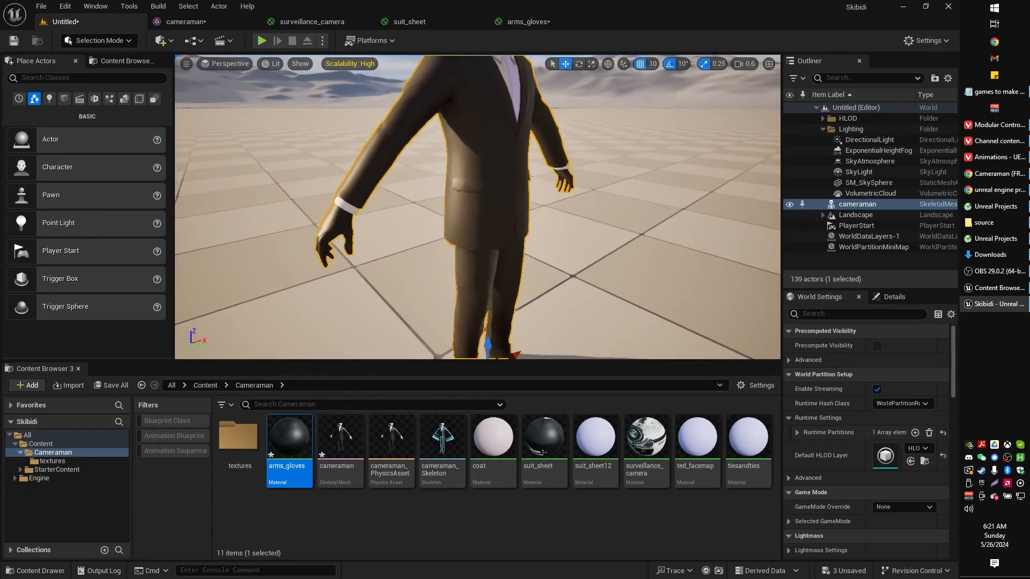
Check the Sketchfab reference's black gloves and white cuff, then return to the Unreal level.
click(701, 11)
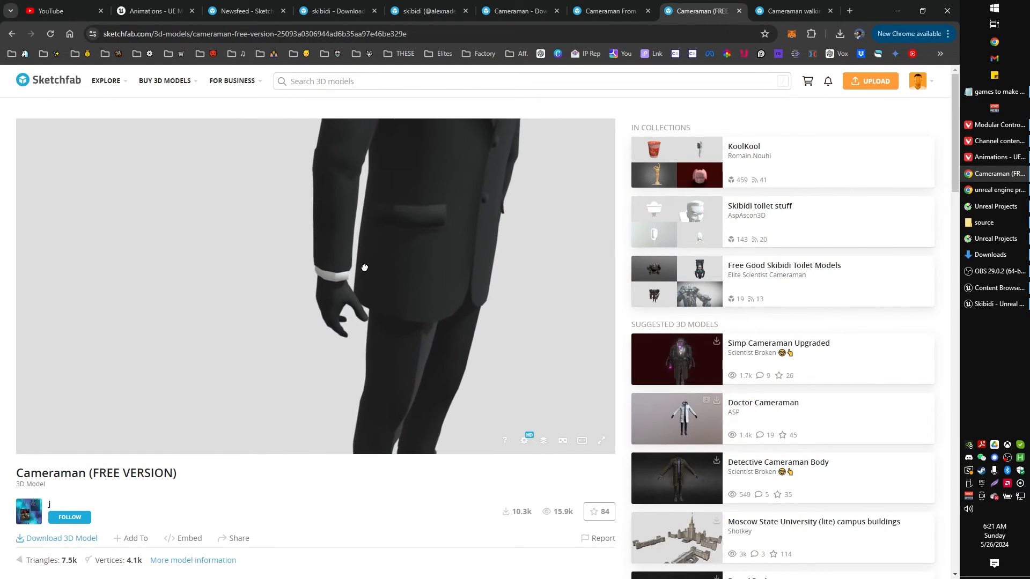
click(998, 304)
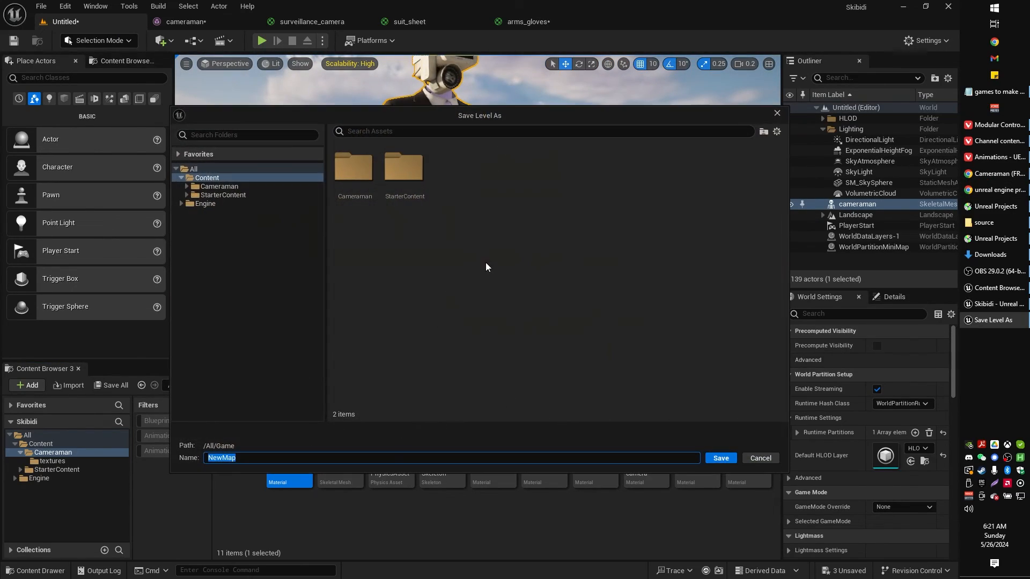
Save the level as NewMap under the Content folder.
click(720, 458)
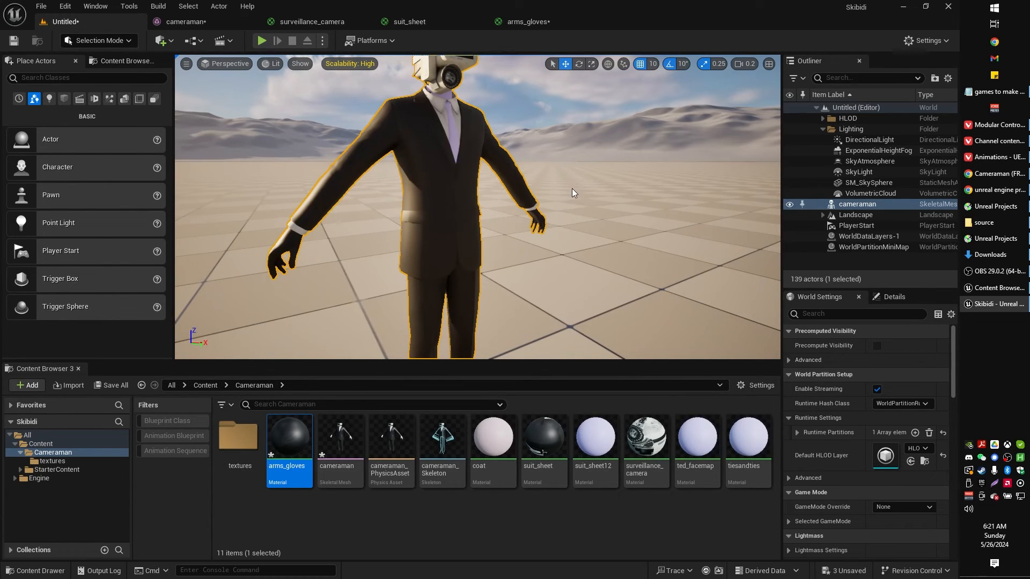
click(869, 182)
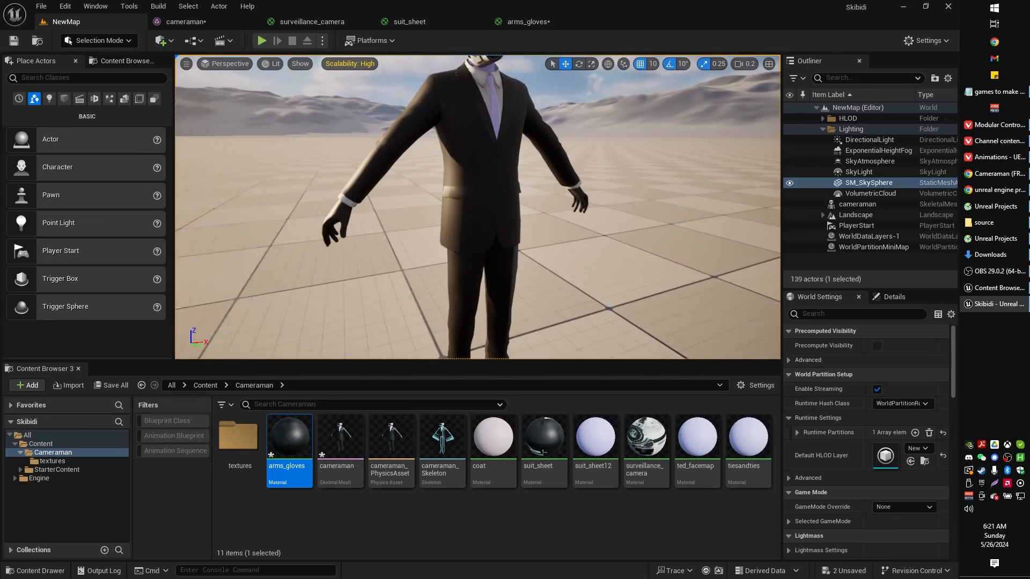